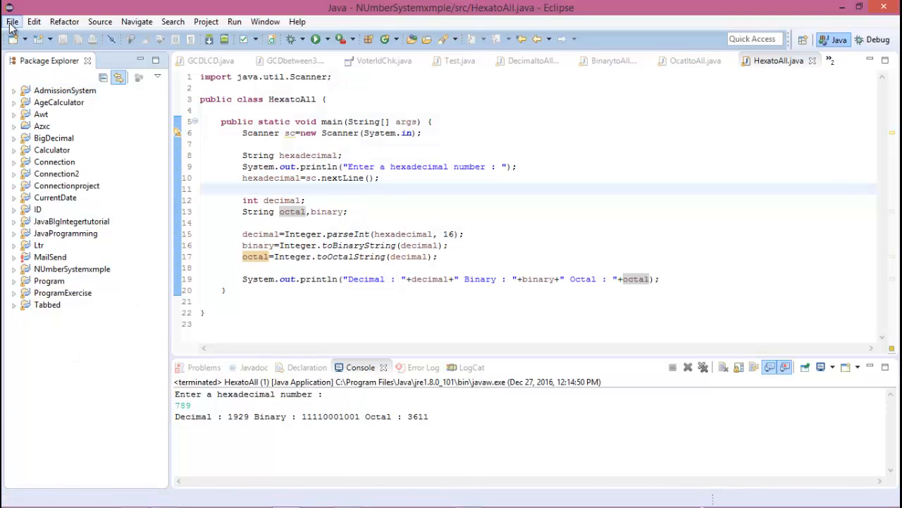
Step: Create a new Java project named JapaProgram
left_click(12, 21)
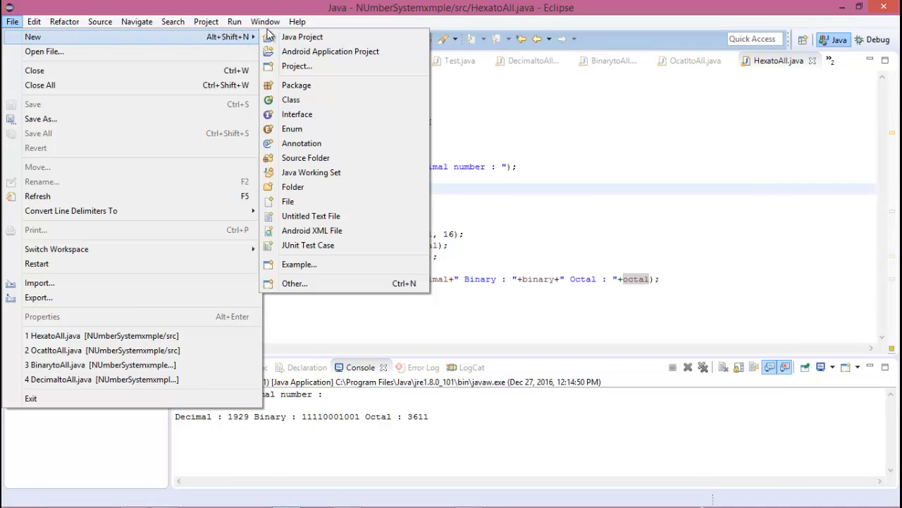
mouse_move(198, 47)
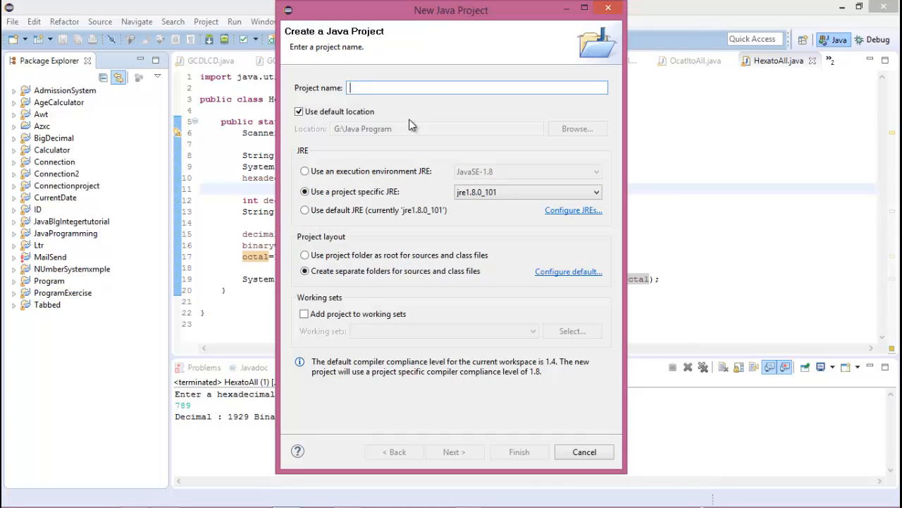
type("JapaP")
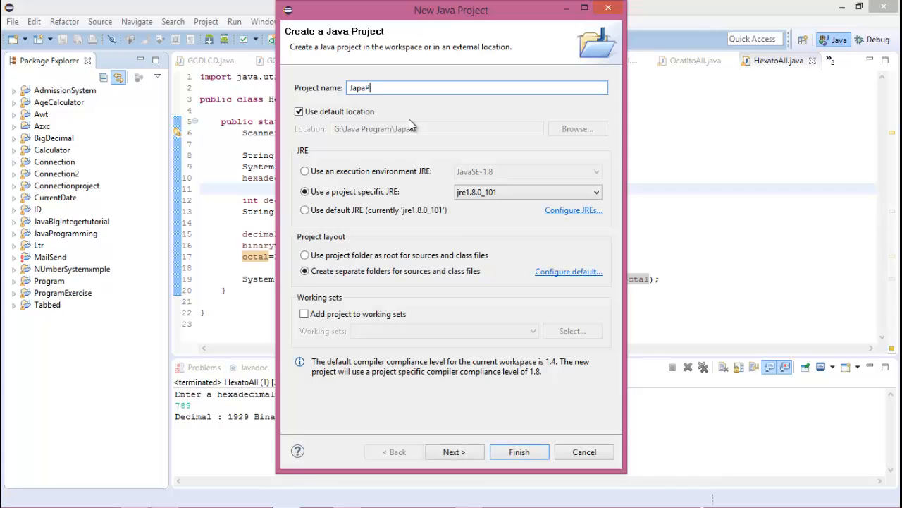
type("ror")
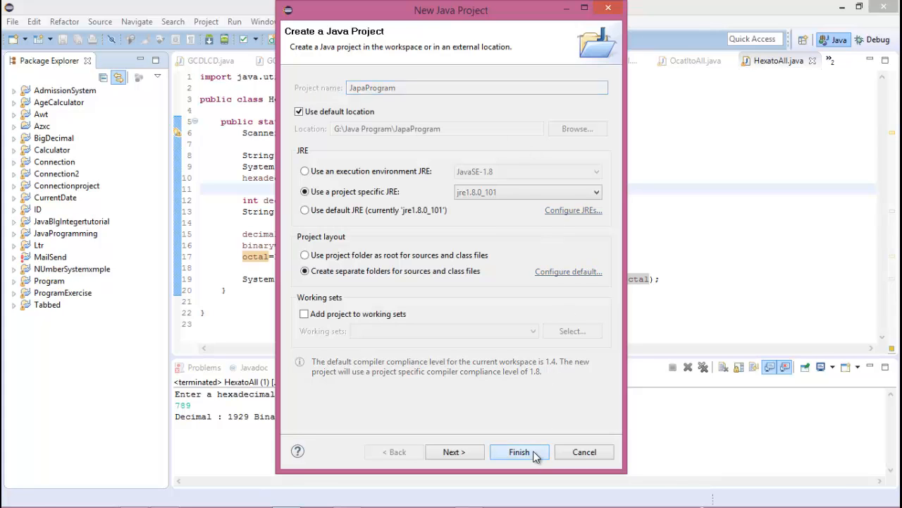
left_click(518, 451)
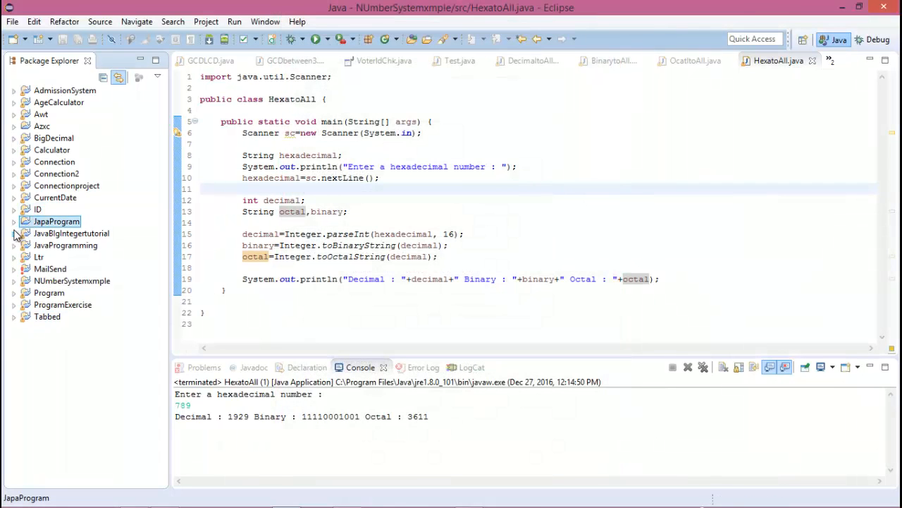
Step: Add a new class named HellowWorld to the JapaProgram project
left_click(13, 221)
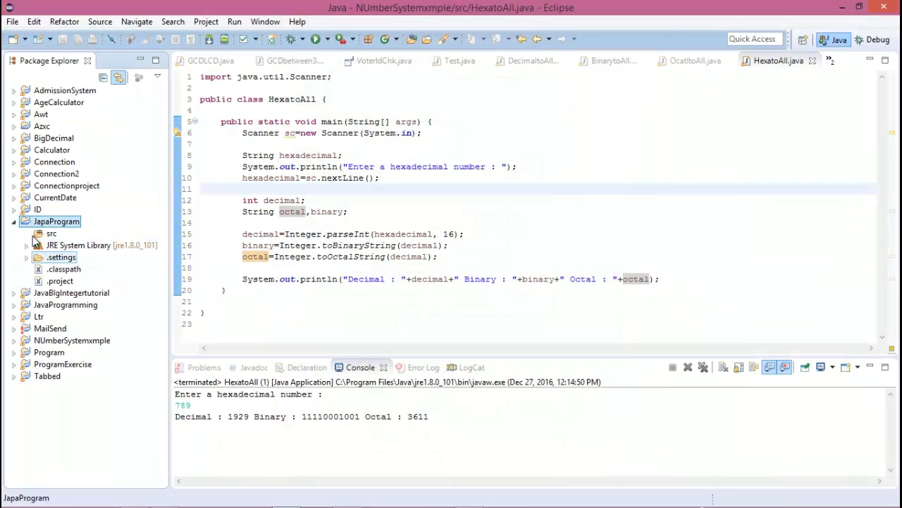
right_click(56, 222)
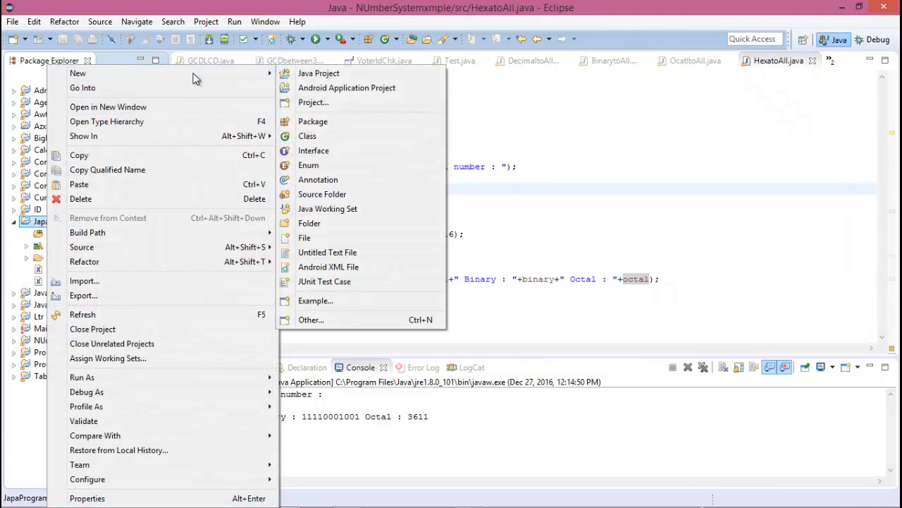
mouse_move(326, 135)
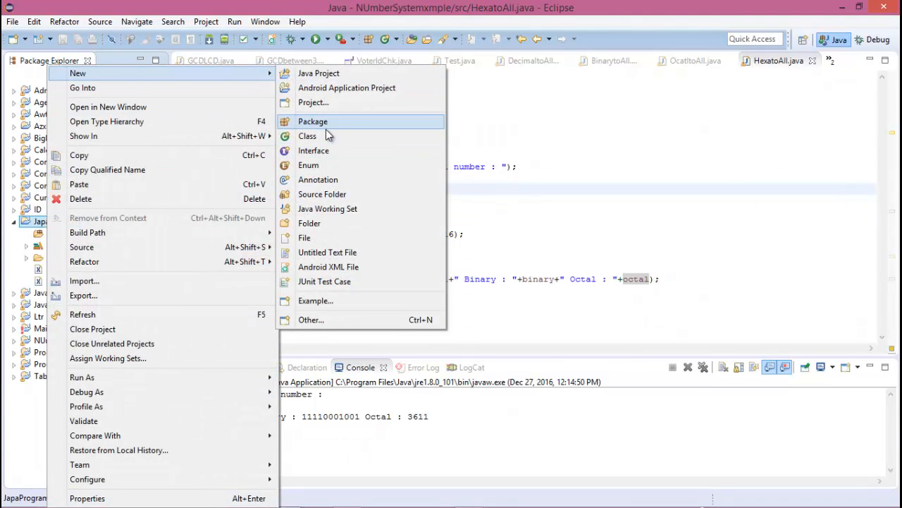
left_click(308, 135)
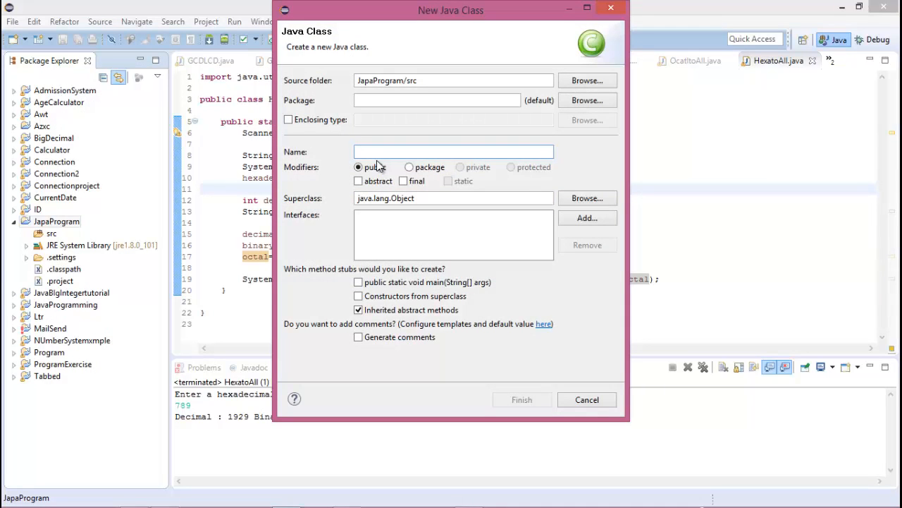
type("Hellow")
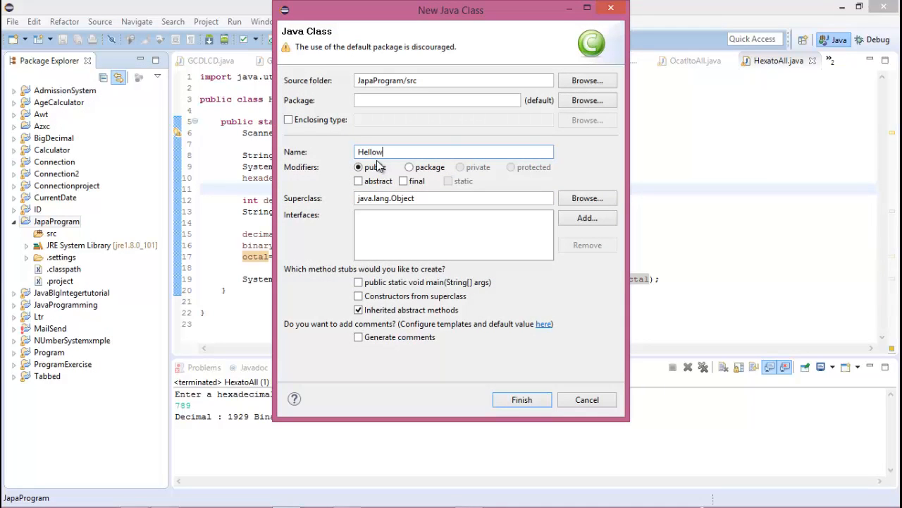
type("Wo")
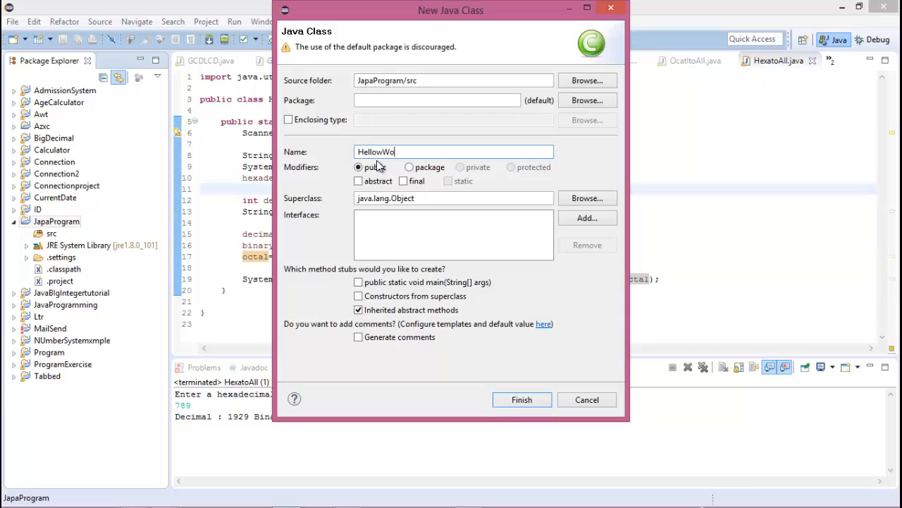
type("rld")
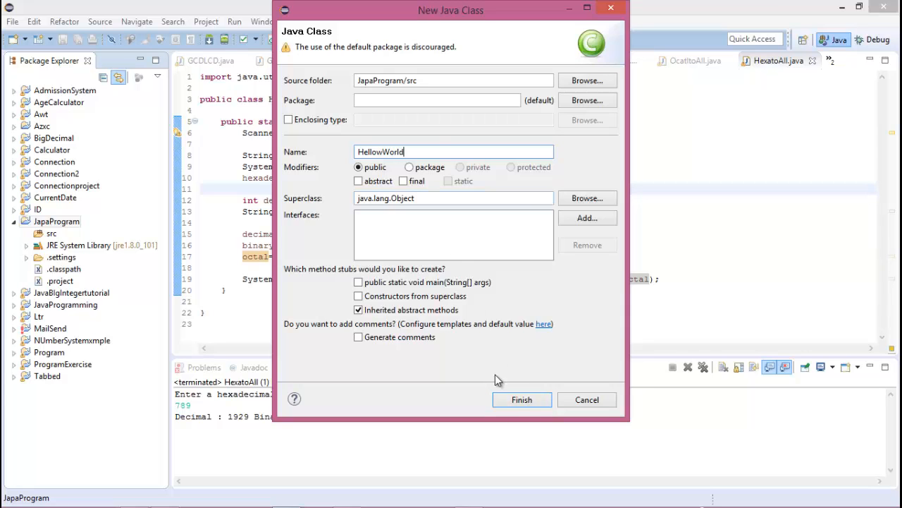
left_click(522, 400)
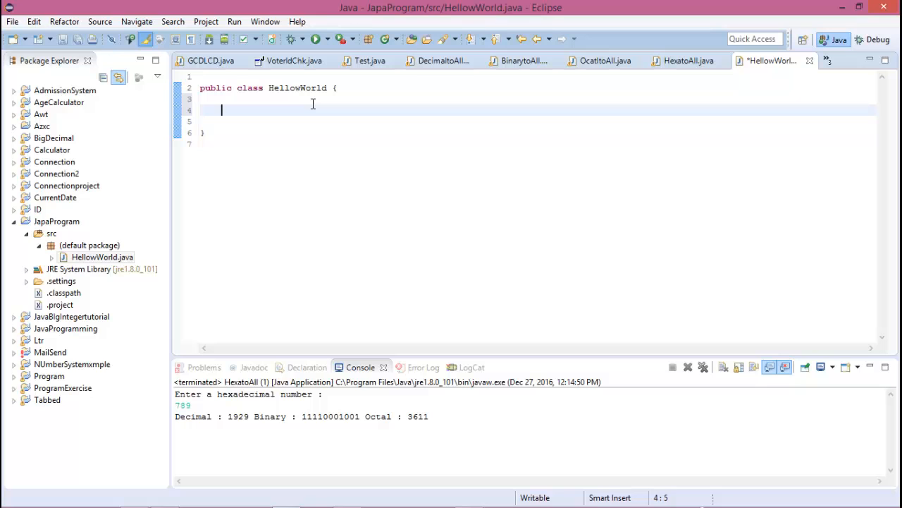
Step: Type the main method signature public static void main(String[] args){ into the class body
type("public")
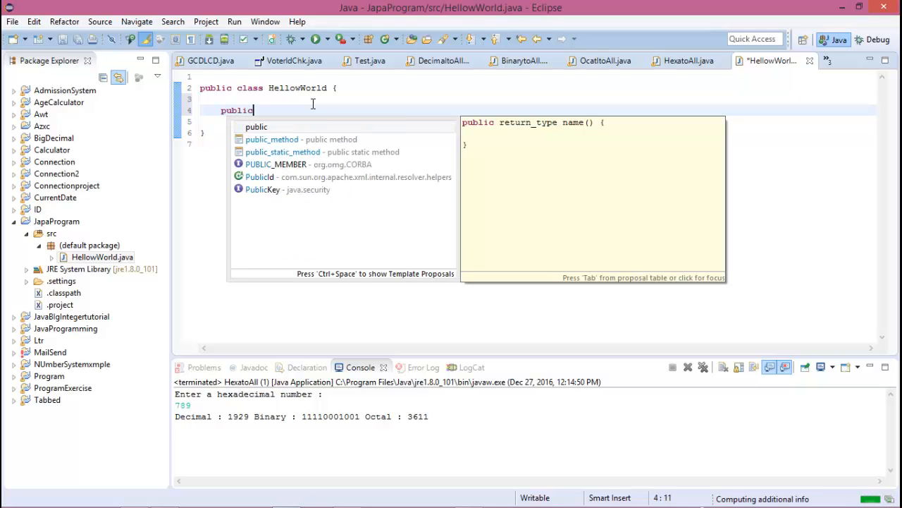
type("static v")
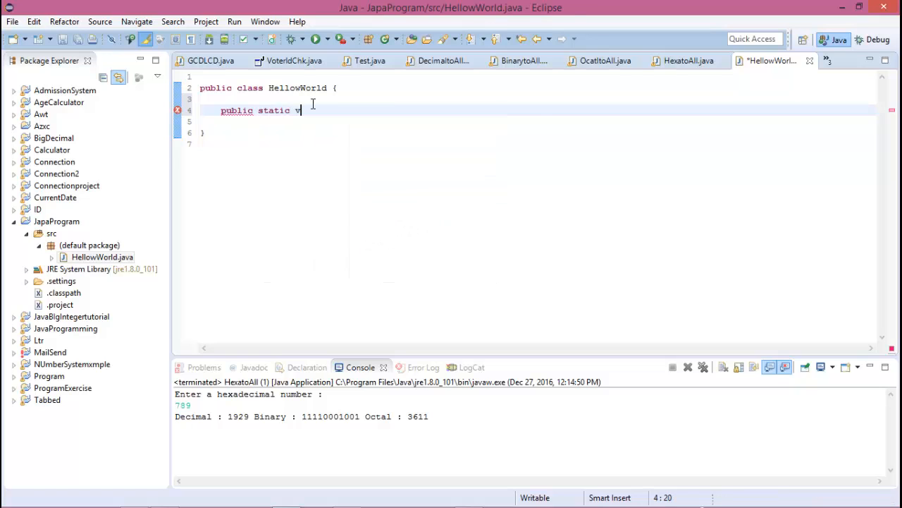
type("oid")
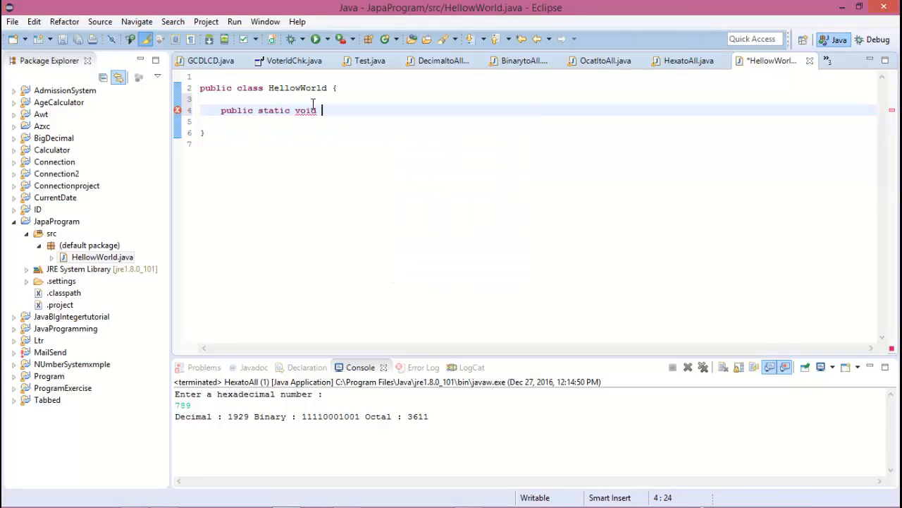
type("main")
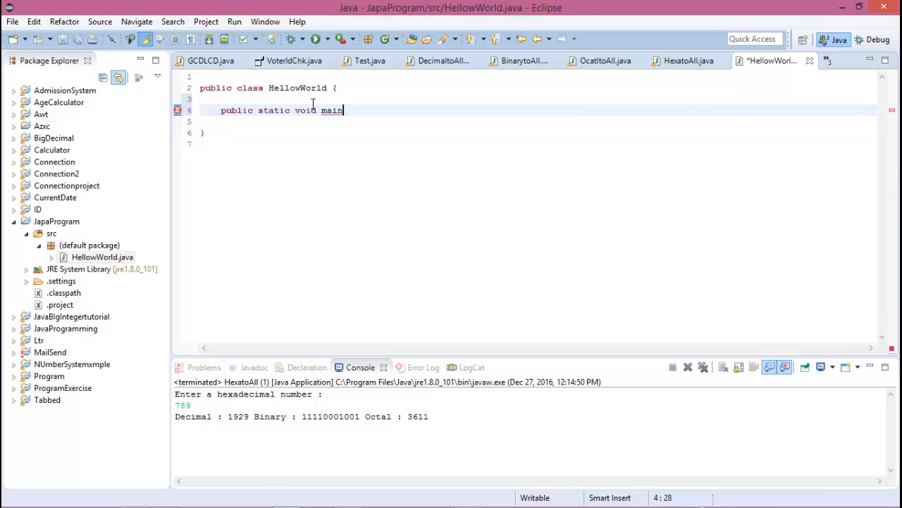
type("(Stri")
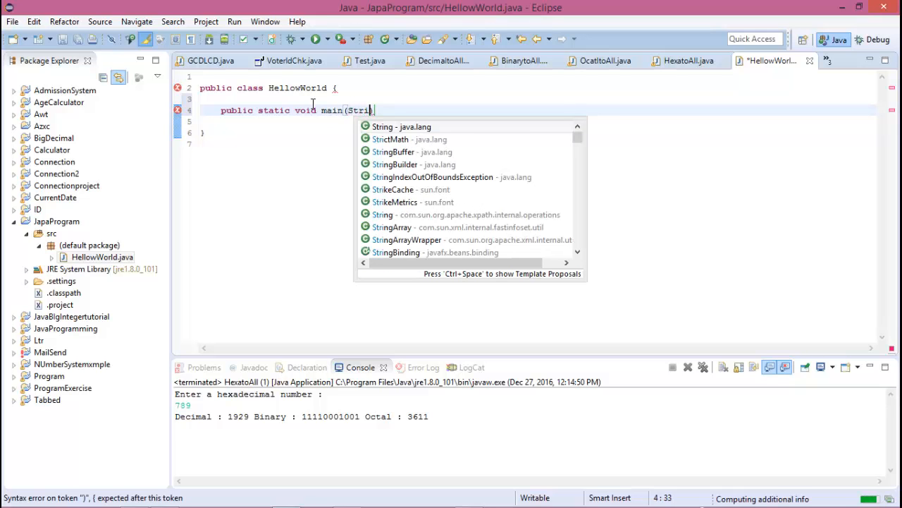
type("ng")
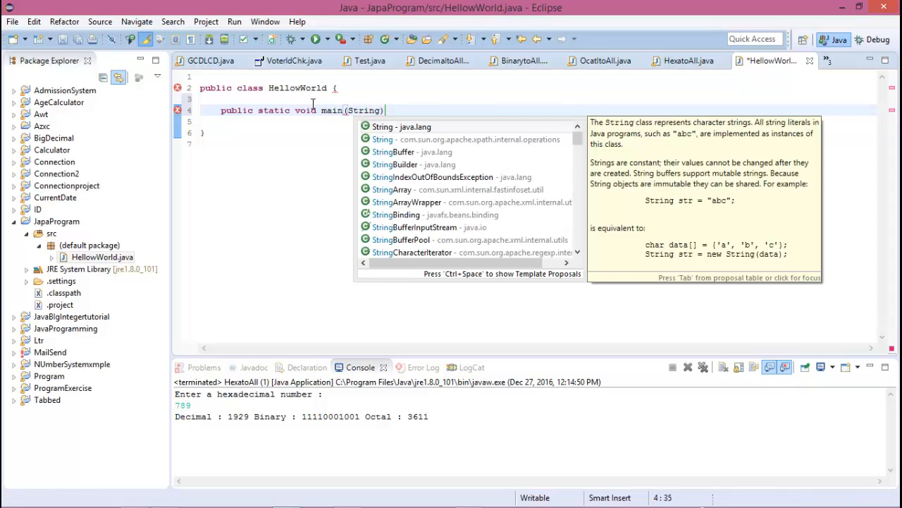
type("[] ar")
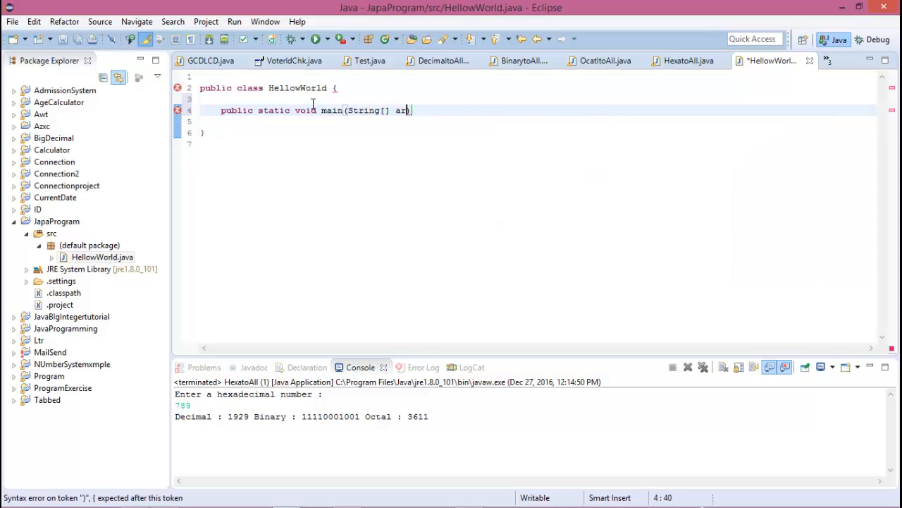
type("gs")
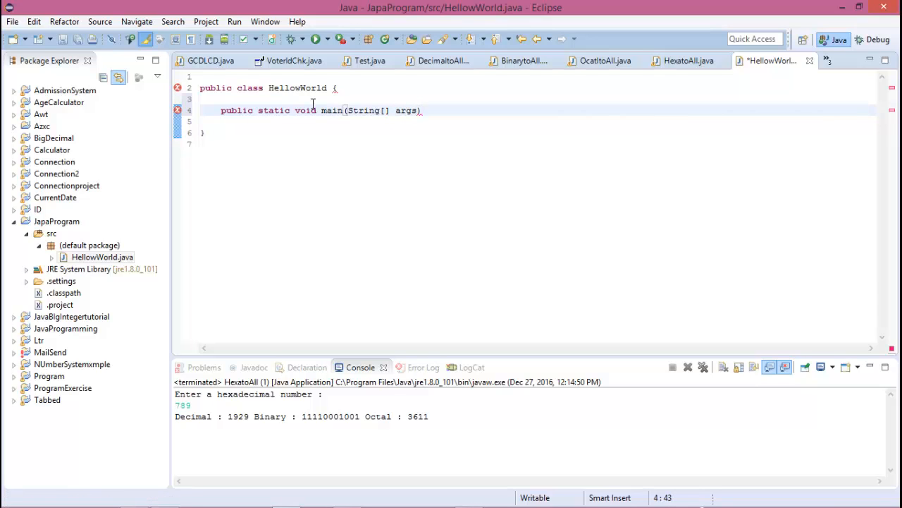
type("{")
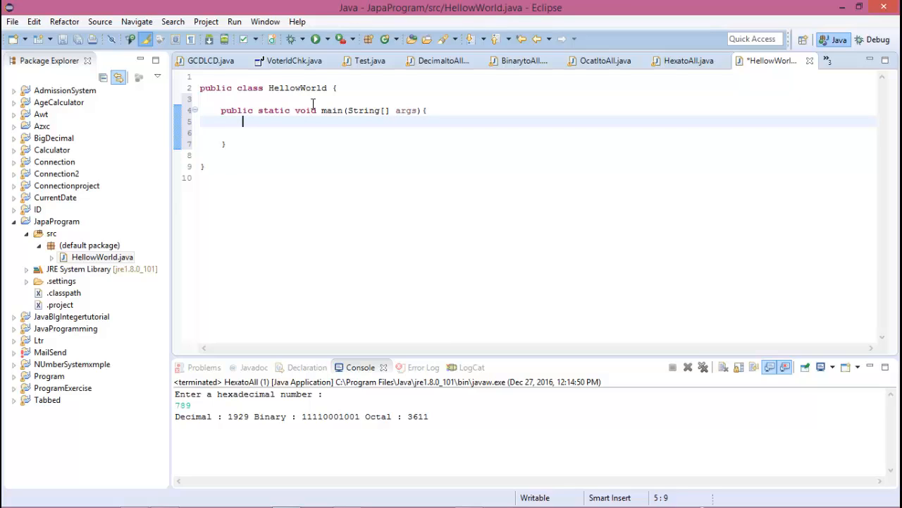
Step: Type System.out.println("Hellow World!!!!!!!!"); inside main
type("sy")
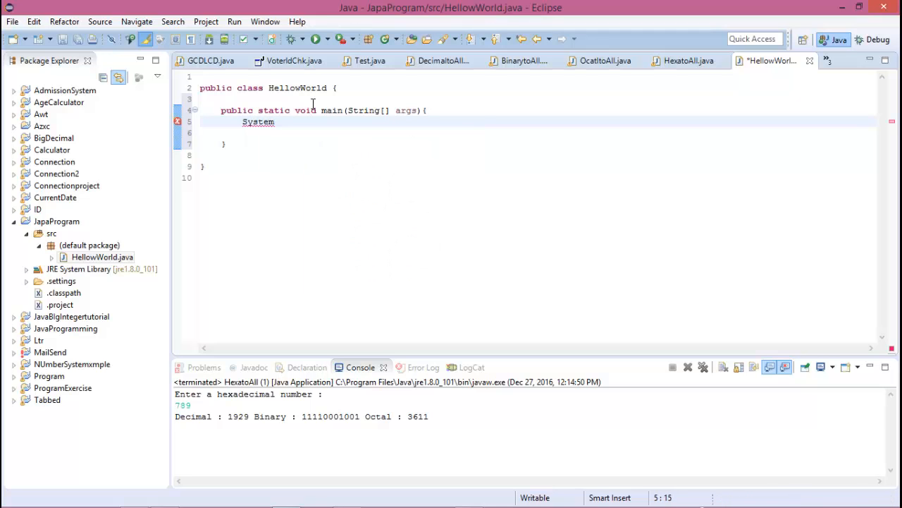
type(".out")
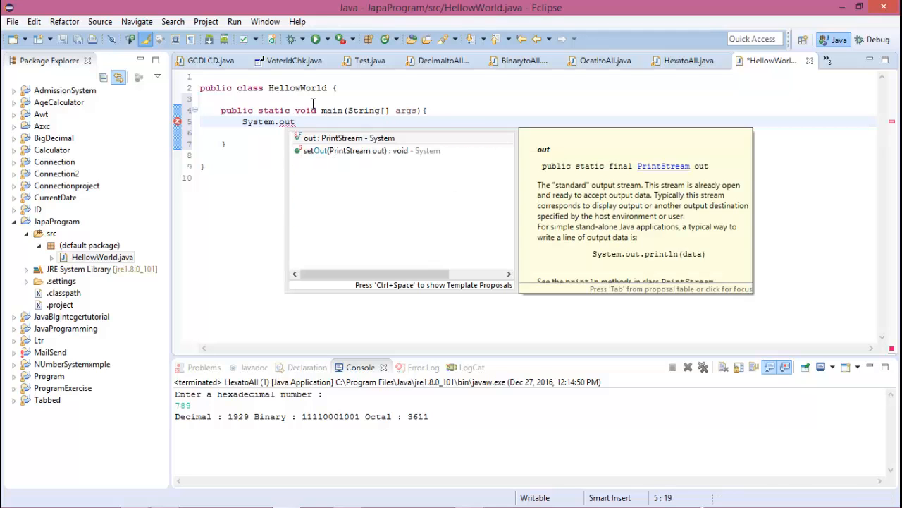
type(".println(\"\");")
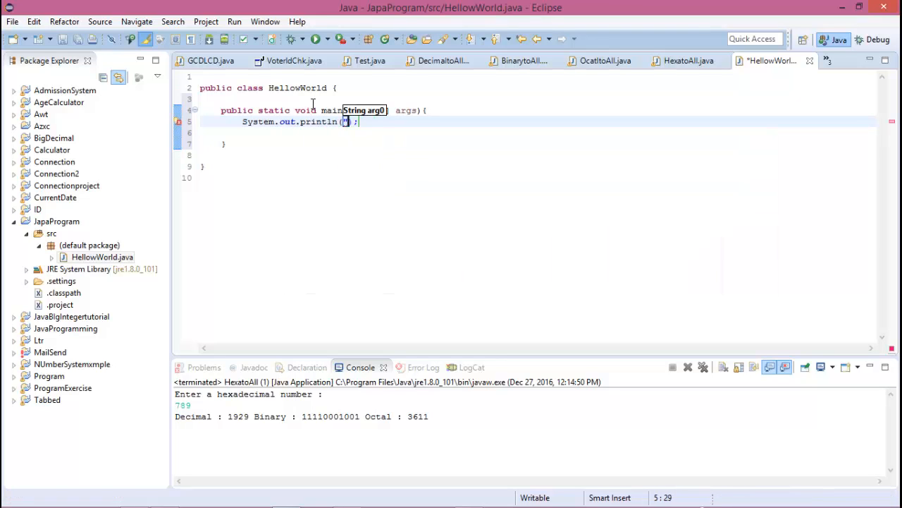
type("\"H")
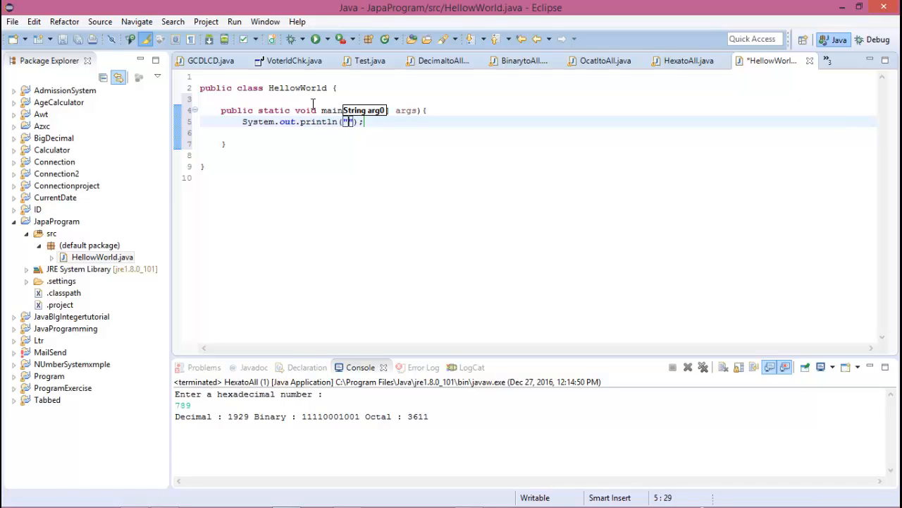
type("Hellow")
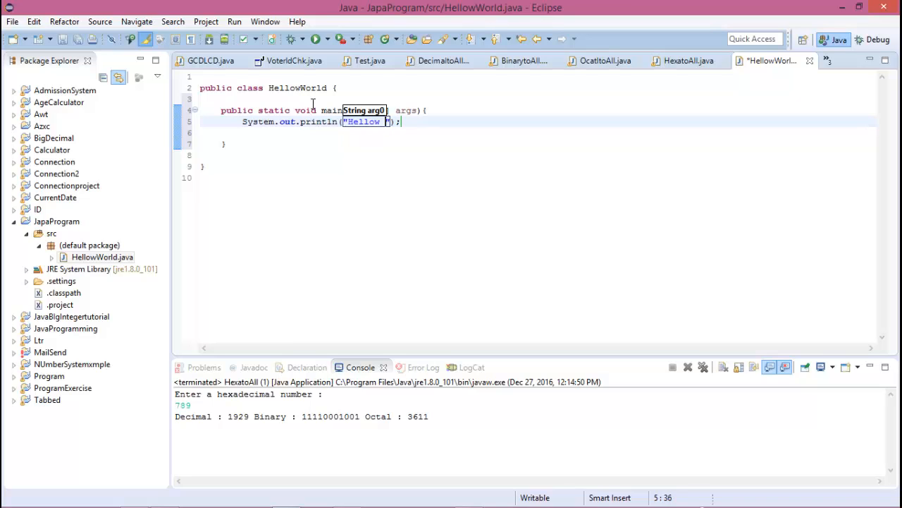
type("World")
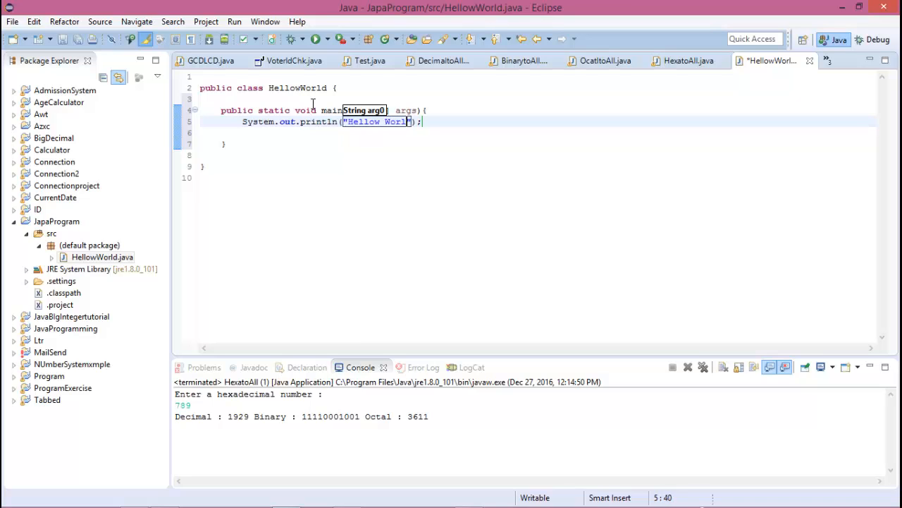
type("!!!!!!!!")
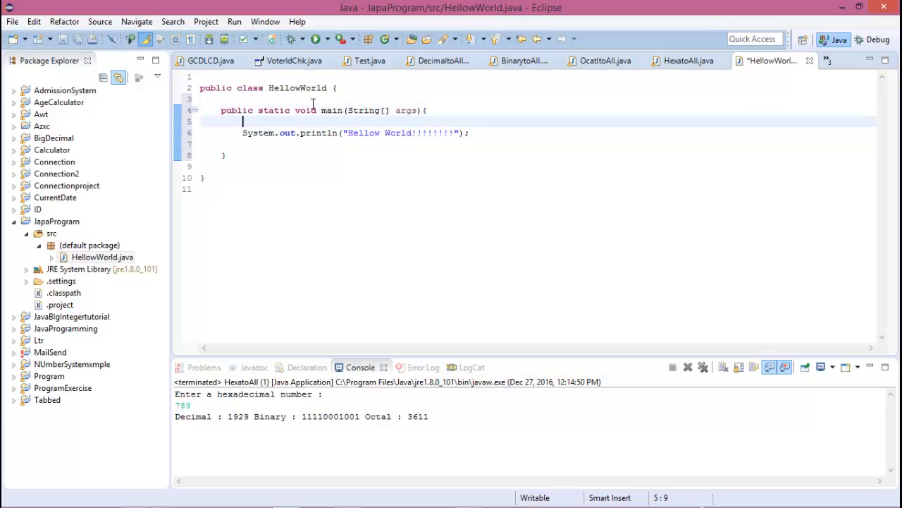
mouse_move(299, 155)
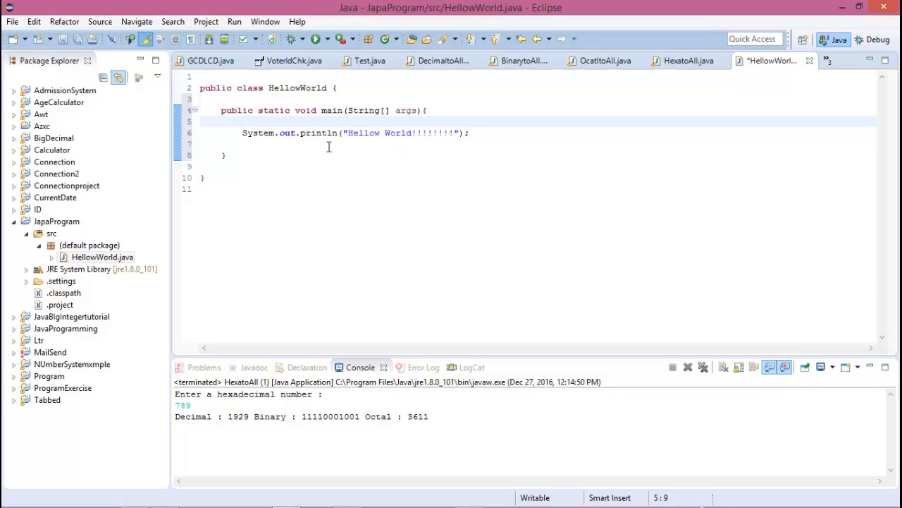
Step: Save and run HellowWorld.java, then return to the code after the println line
left_click(315, 39)
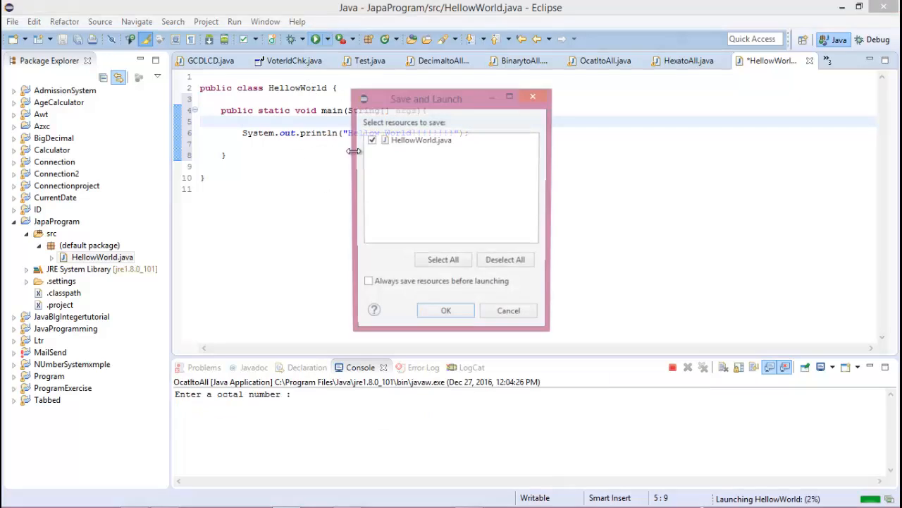
left_click(446, 310)
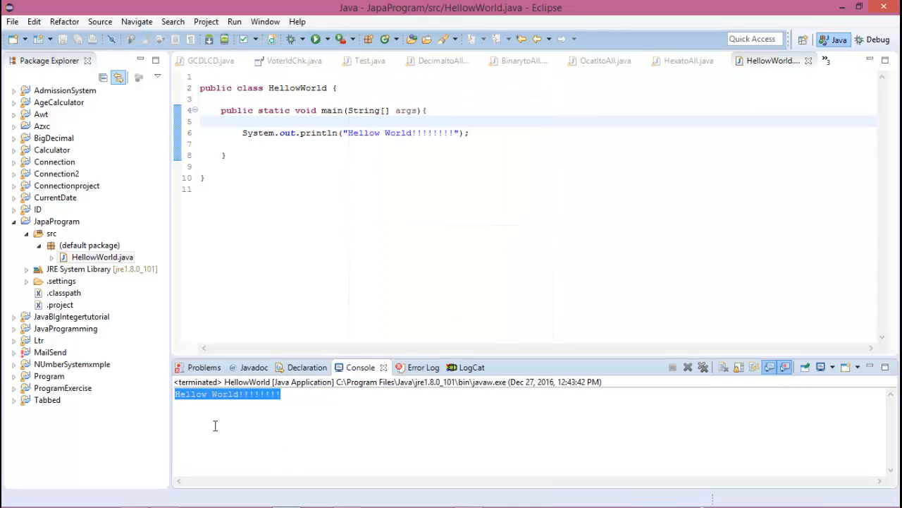
left_click(423, 178)
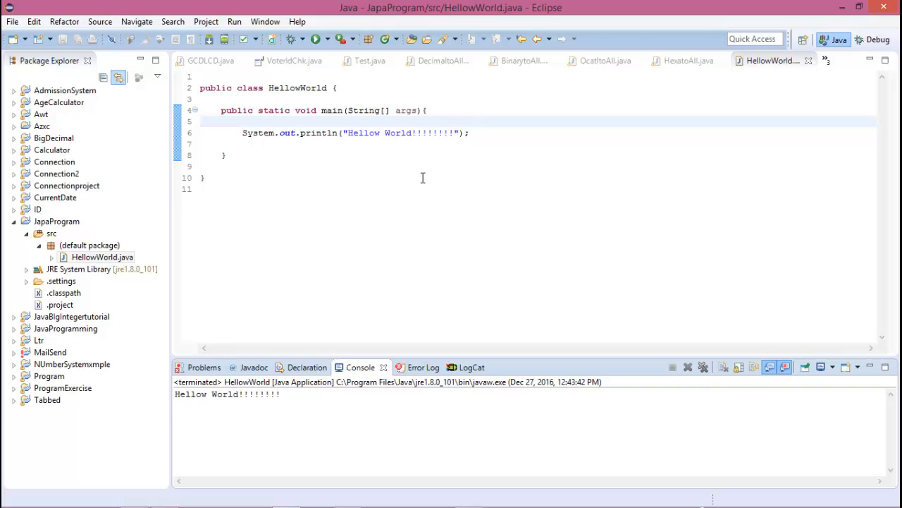
mouse_move(288, 138)
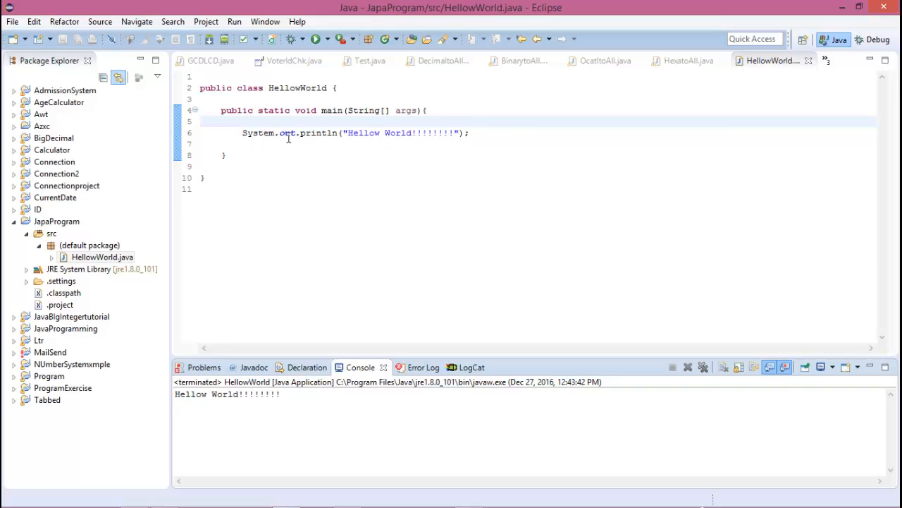
mouse_move(325, 138)
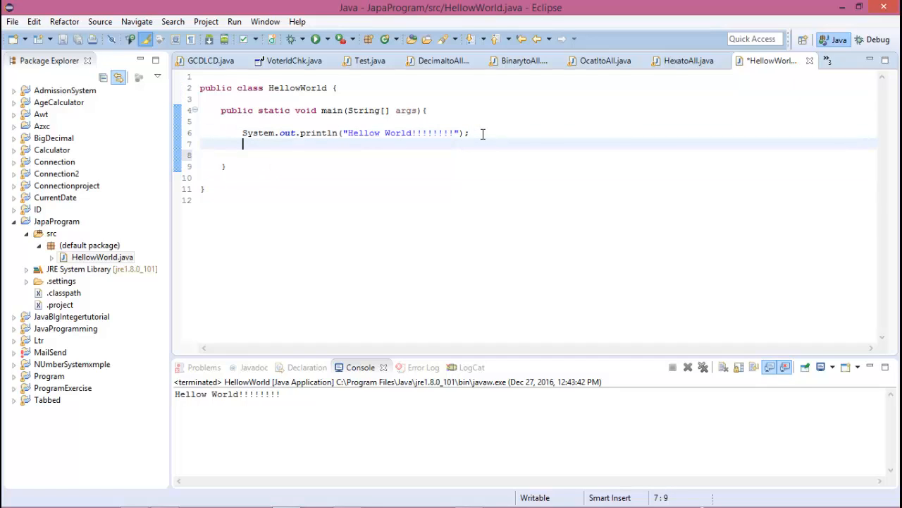
Step: Type System.out.print("Java Programming"); on the line after println
type("sys")
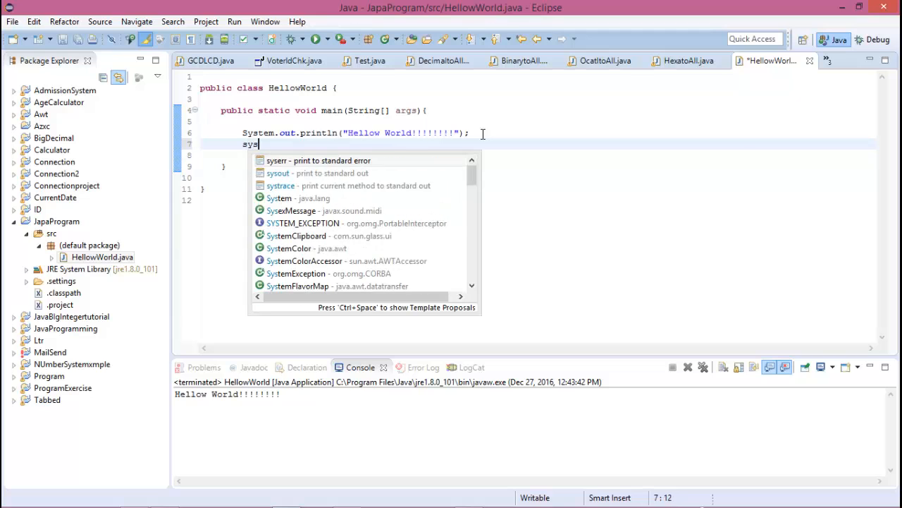
type("t")
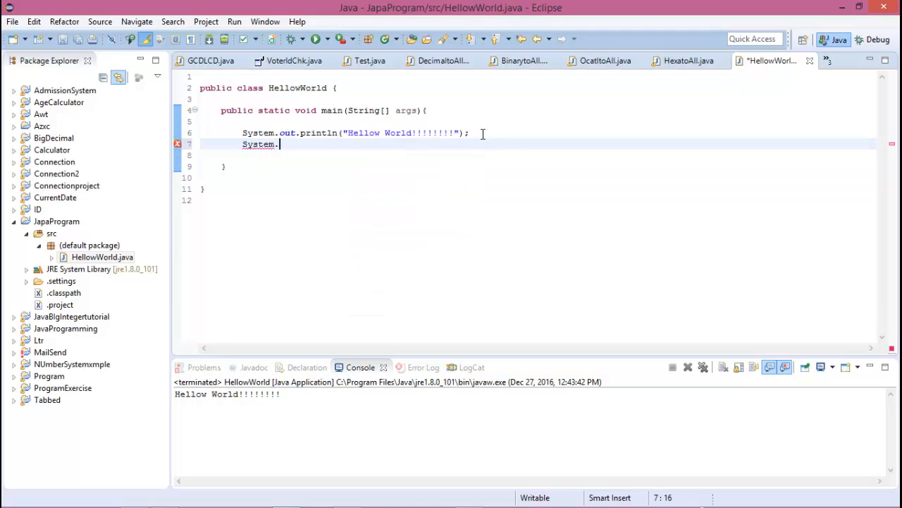
type("out.p")
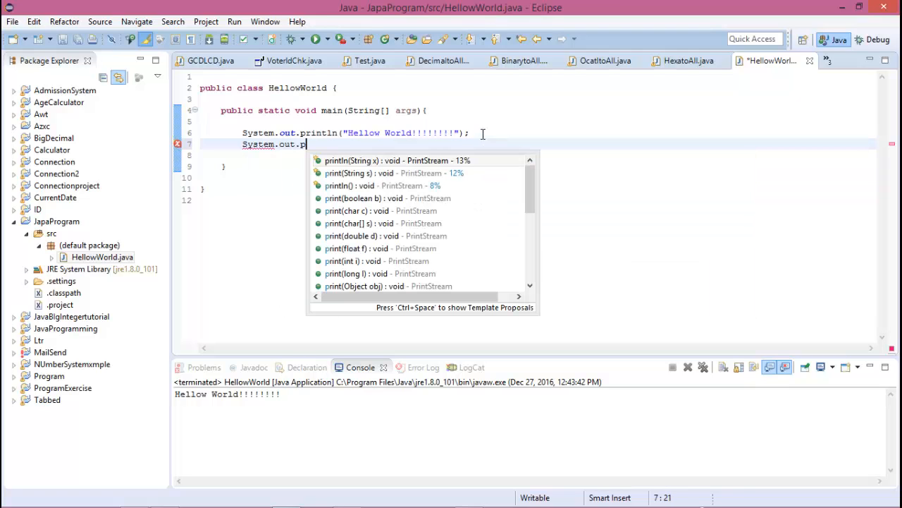
type("rint(s);")
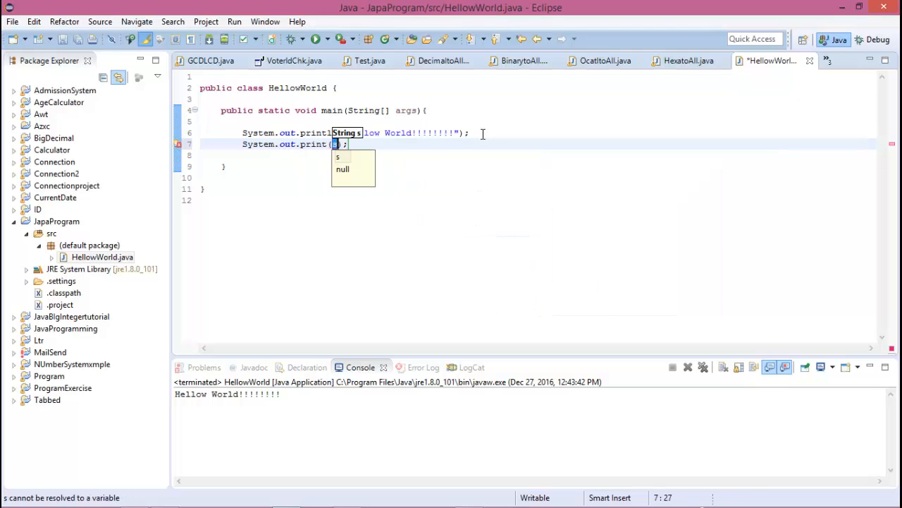
type("\"")
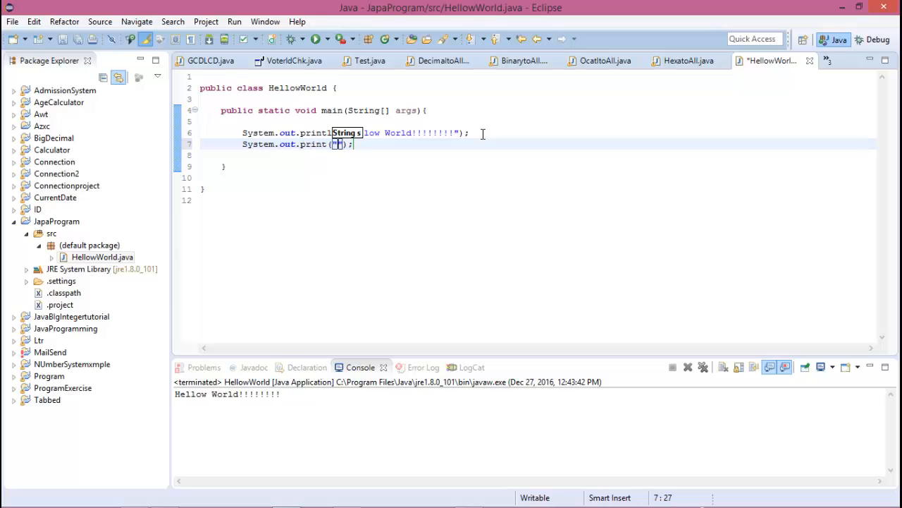
type("Java")
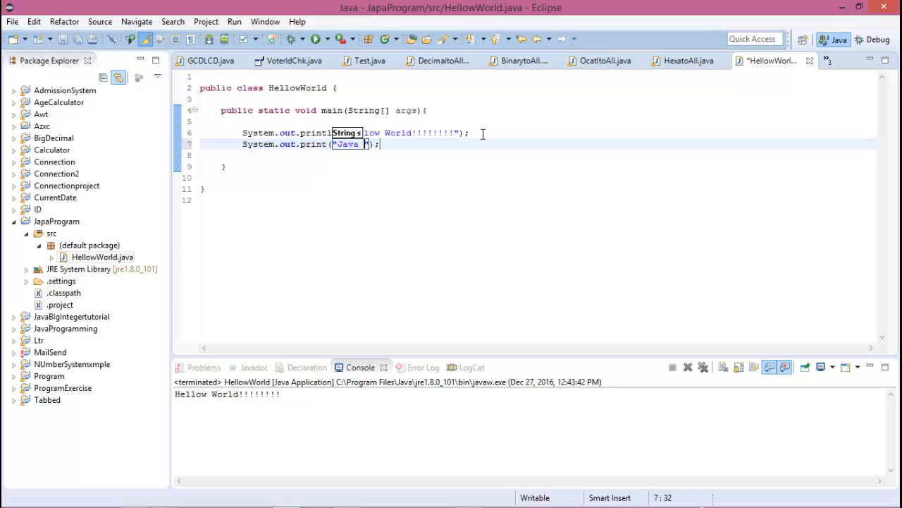
type("Programmi")
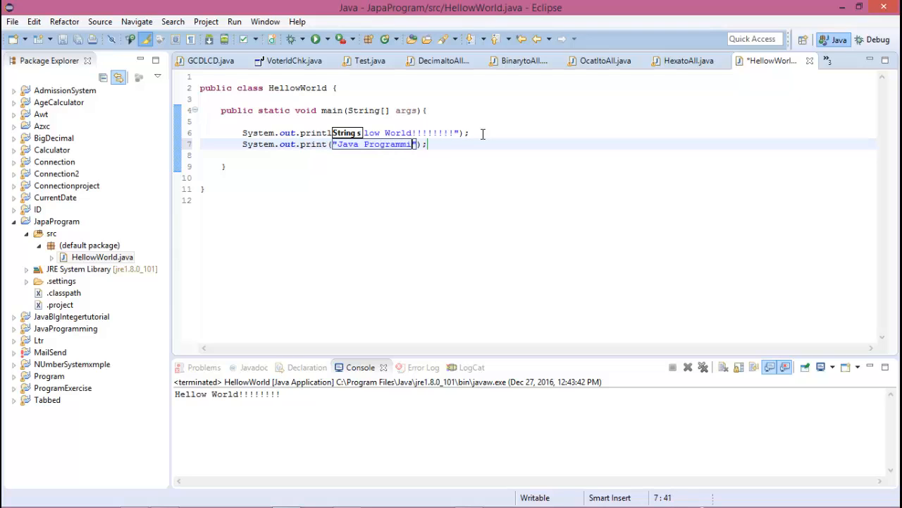
type("ng")
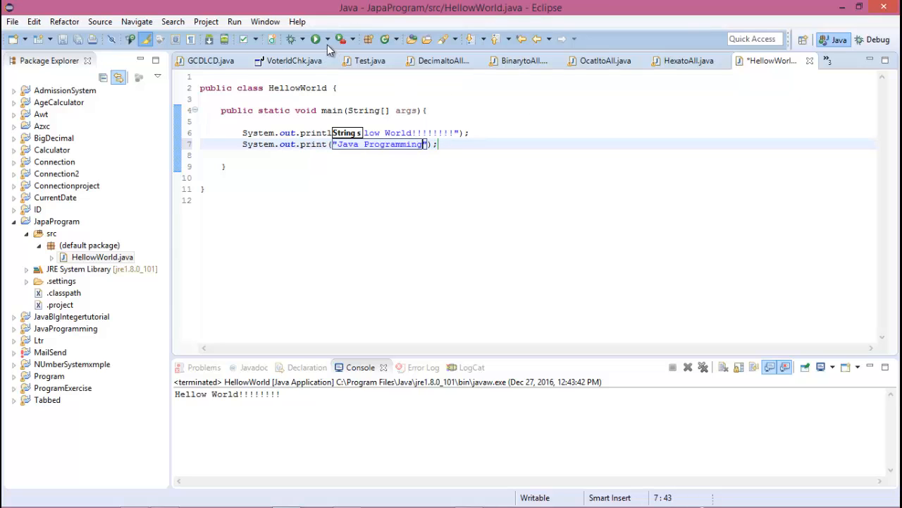
Step: Rerun HellowWorld.java to show both output lines in the console
left_click(317, 39)
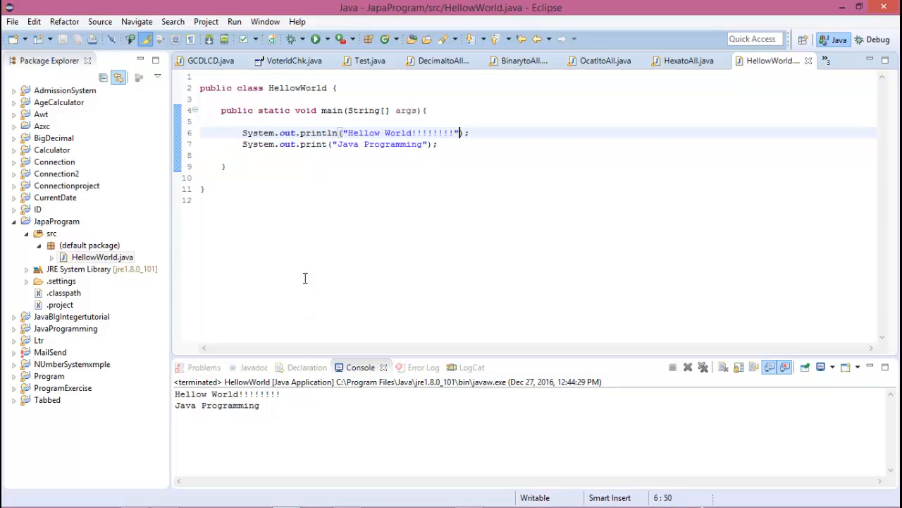
mouse_move(331, 133)
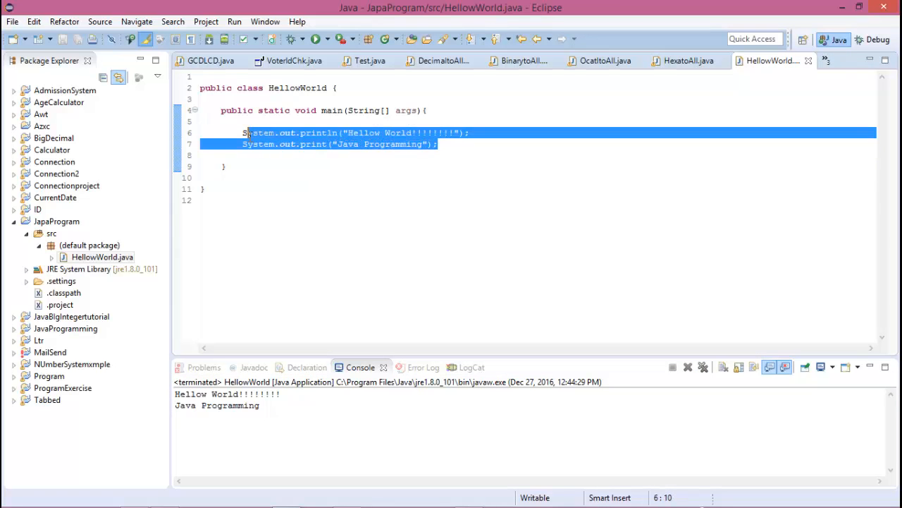
Step: Place System.out.print("Java Programming"); above the println statement
left_click(339, 144)
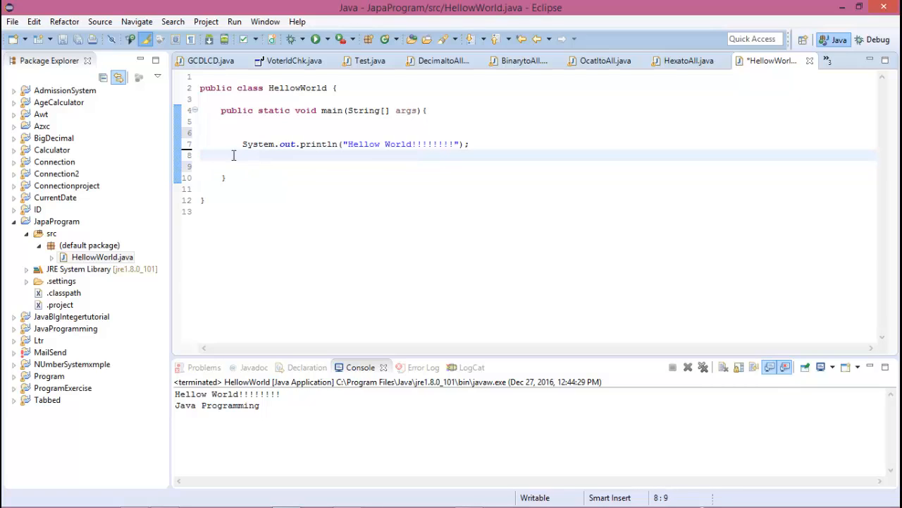
type("System.out.print(\"Java Programming\");")
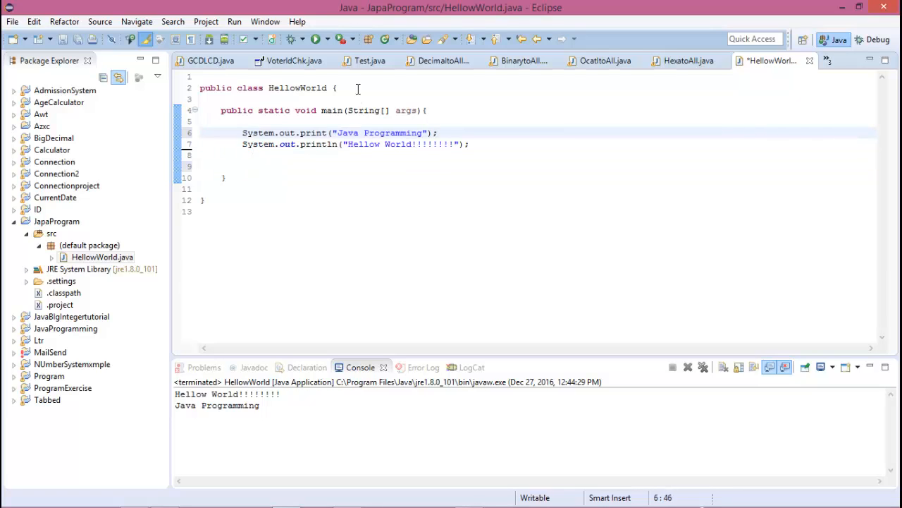
Step: Save and rerun the reordered HellowWorld.java program
left_click(317, 39)
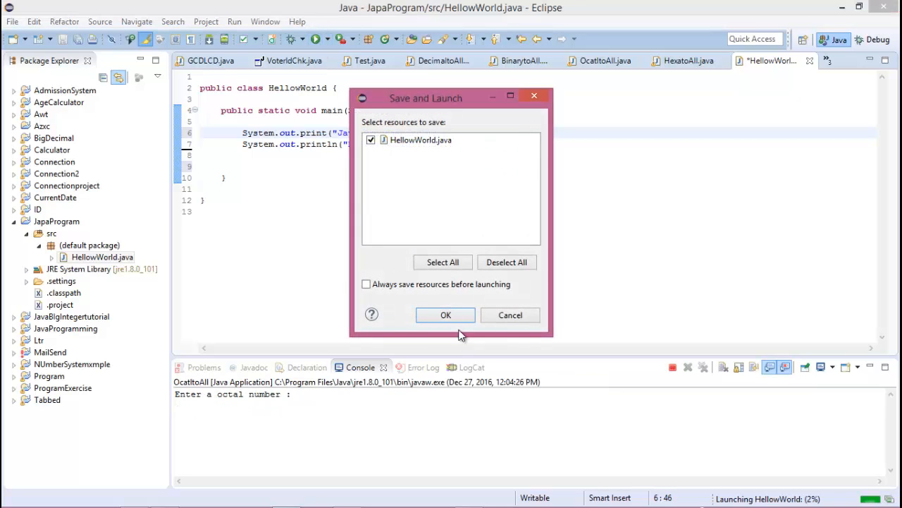
left_click(446, 314)
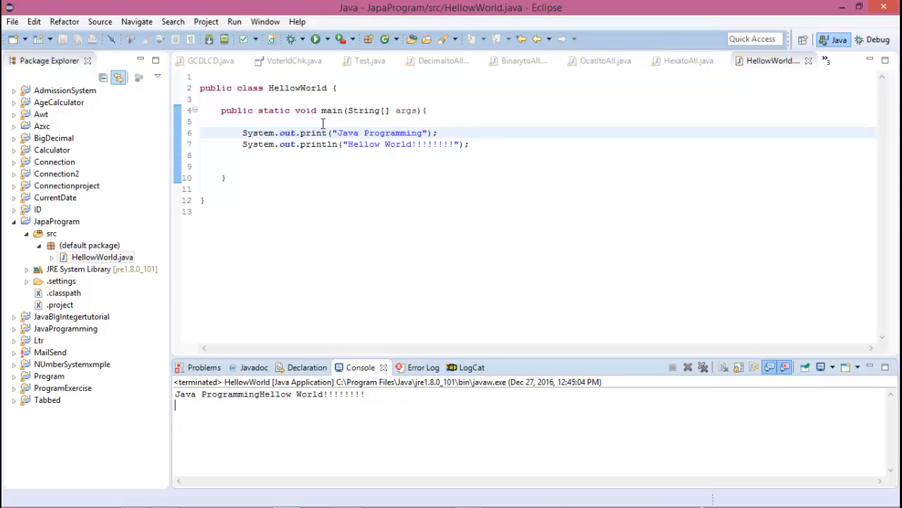
double_click(313, 133)
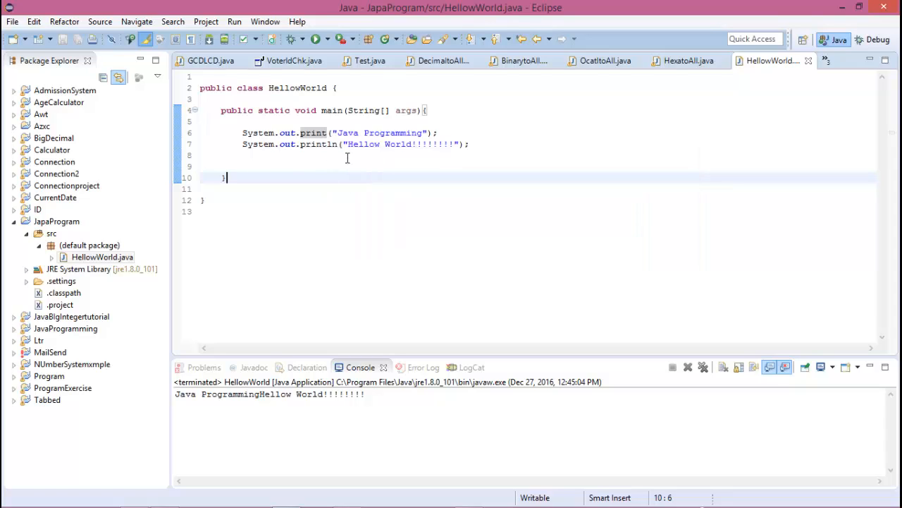
mouse_move(372, 169)
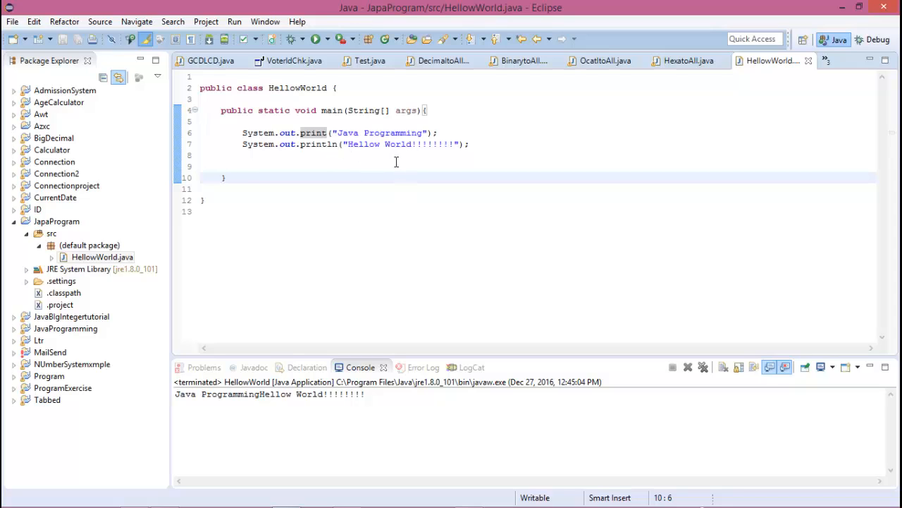
mouse_move(403, 217)
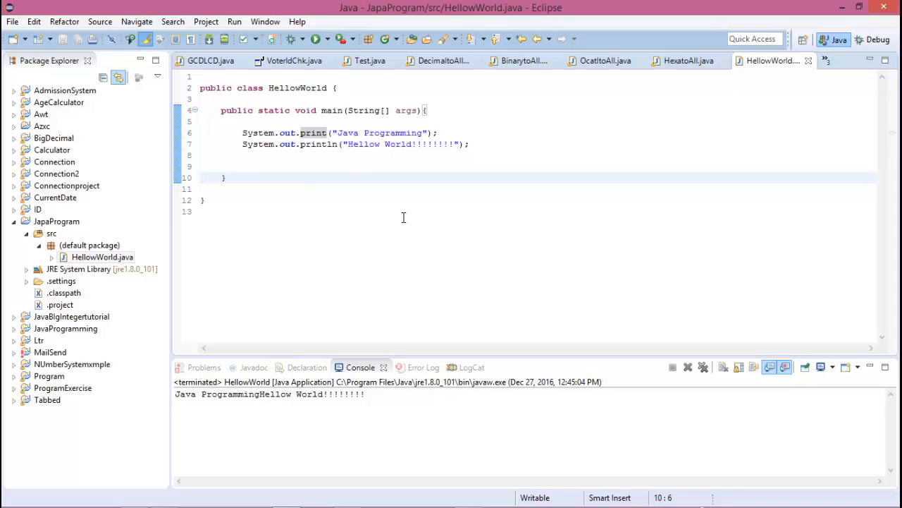
mouse_move(403, 221)
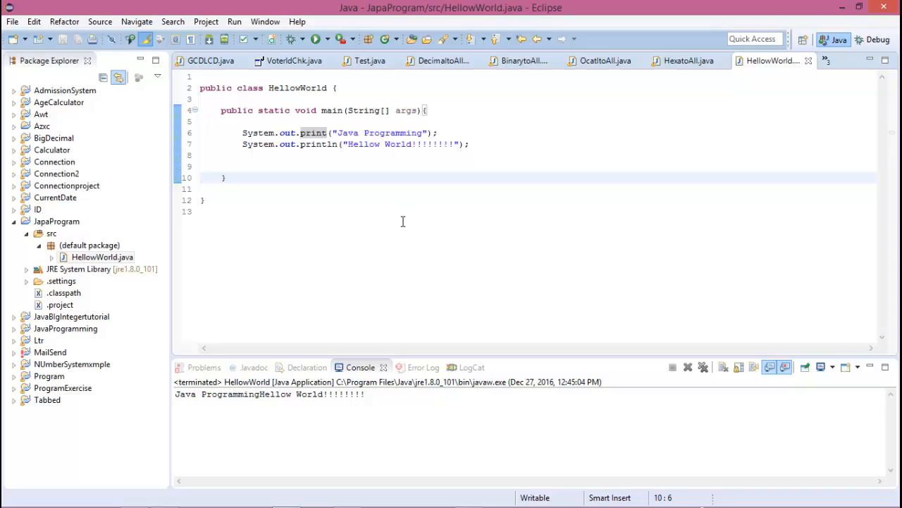
left_click(225, 177)
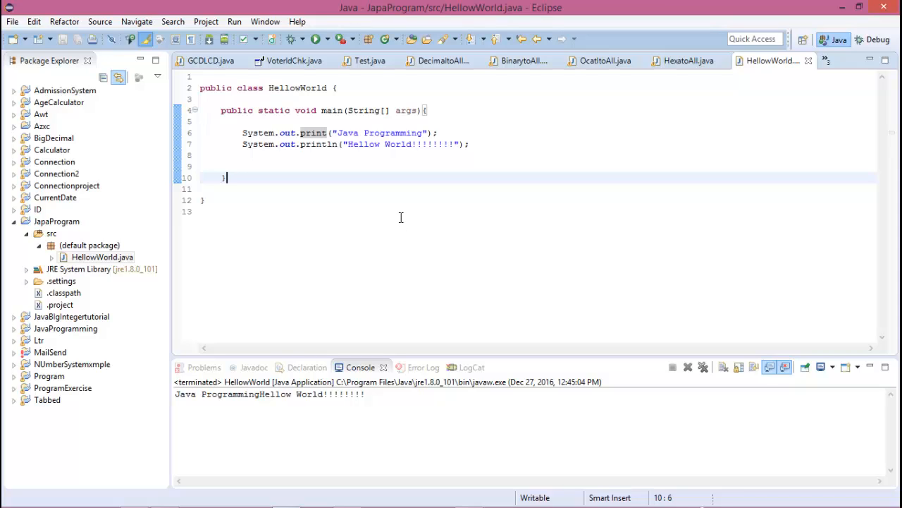